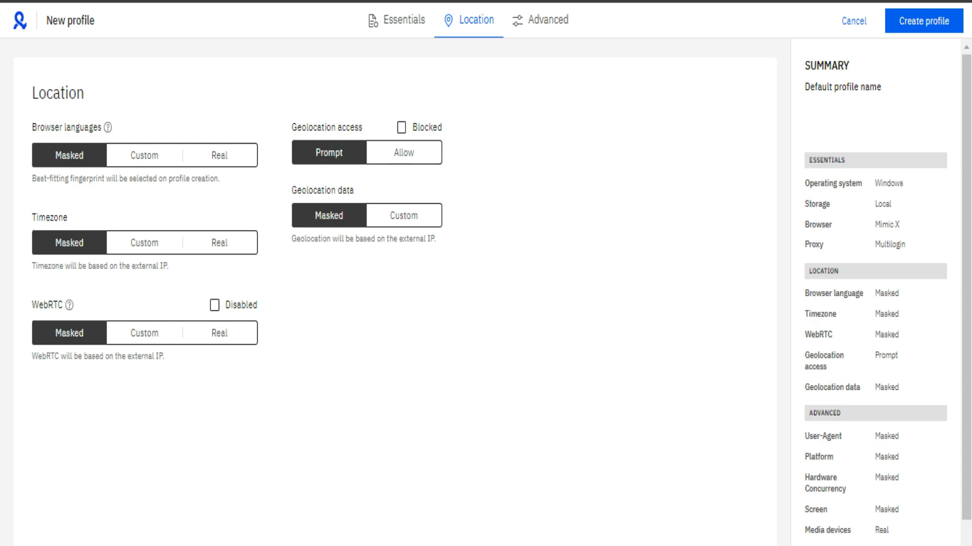
- Cancel the unfinished new profile and return to the empty profiles list
click(853, 20)
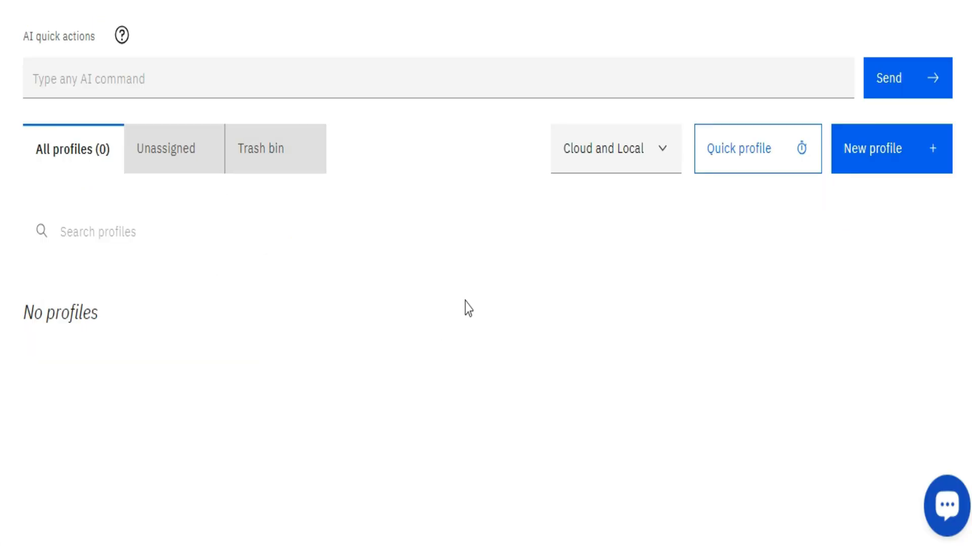
mouse_move(747, 295)
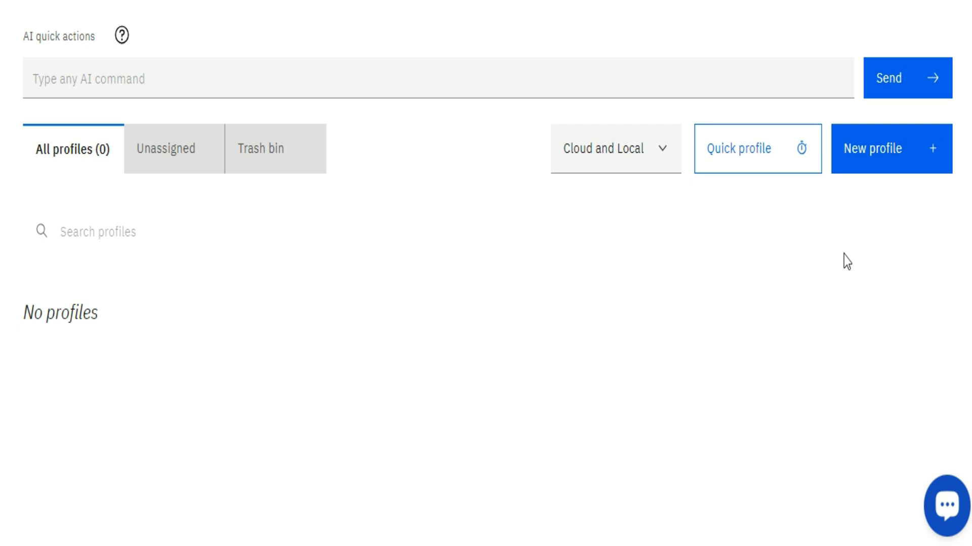
- Start a new browser profile and name it 'Facebook Account 1'
click(891, 148)
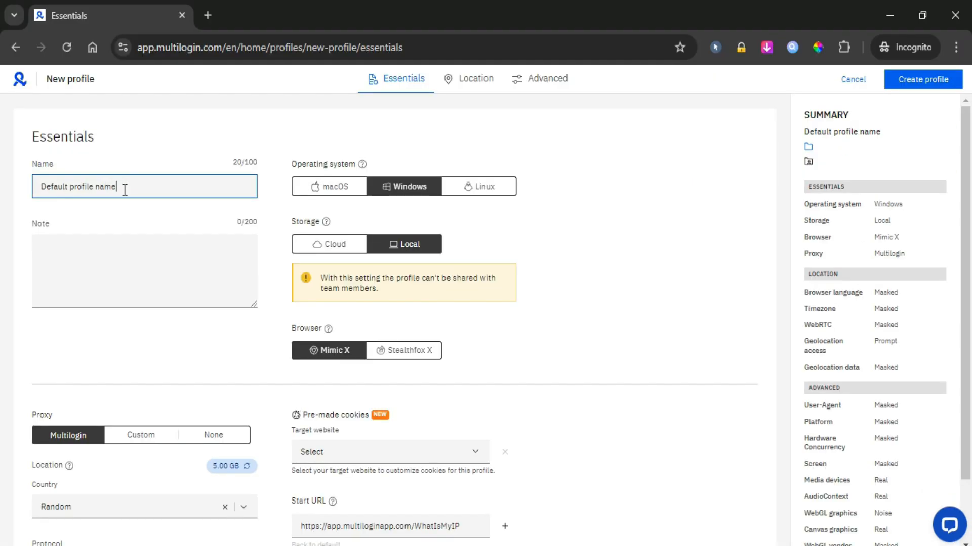
text(Facebook Account 1)
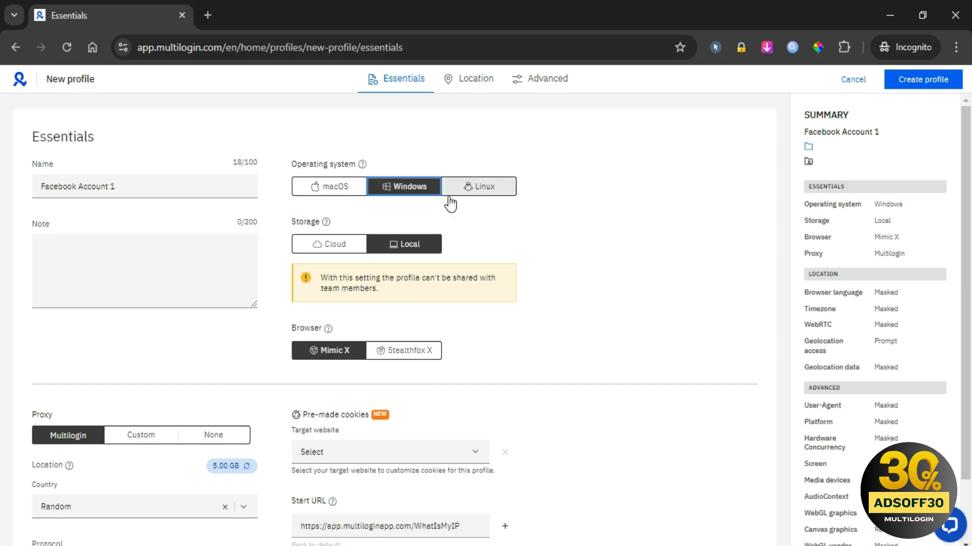
mouse_move(363, 164)
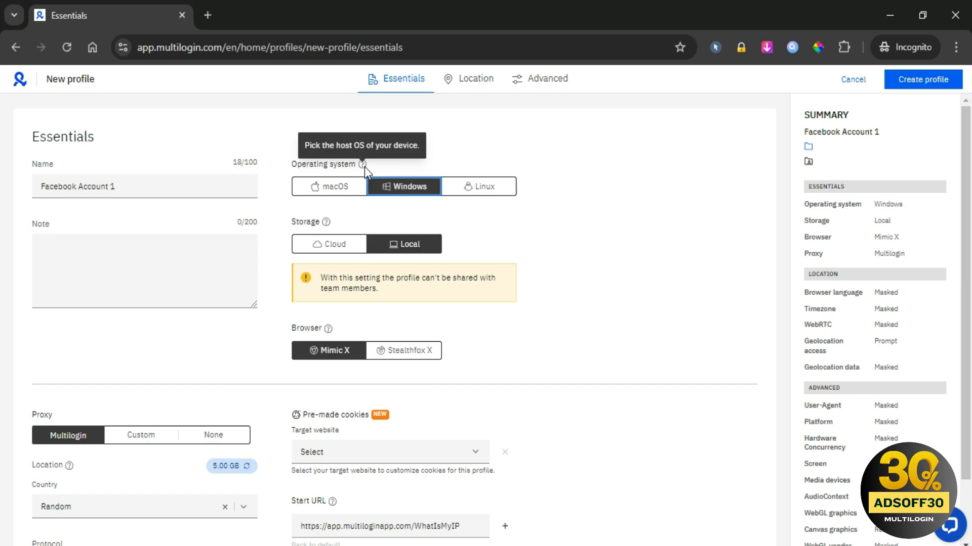
mouse_move(560, 212)
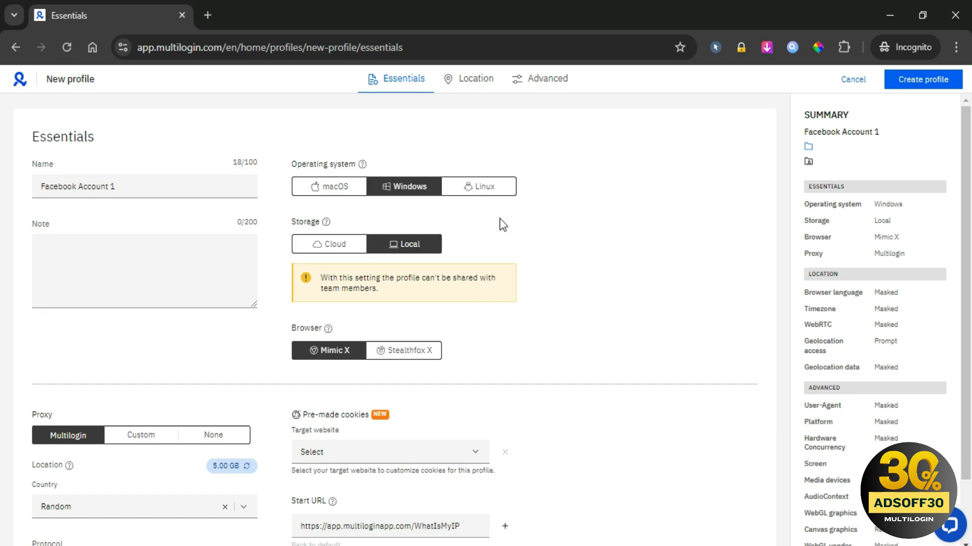
scroll(down, 3)
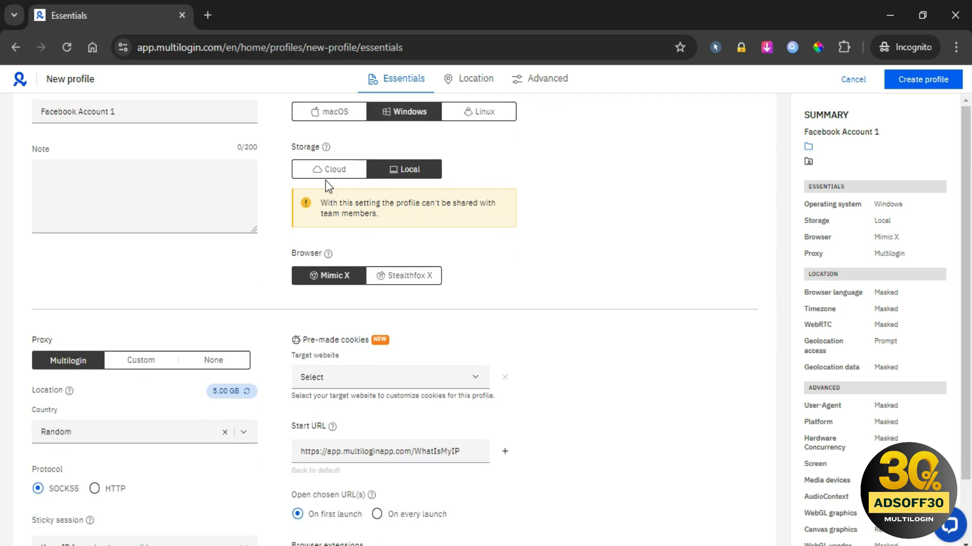
mouse_move(408, 112)
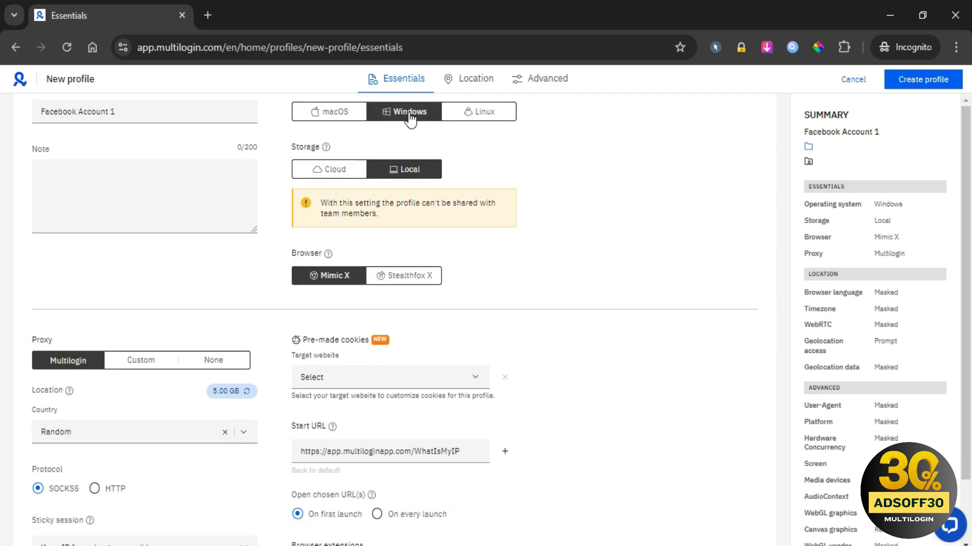
- Keep Windows as the OS, set storage to Cloud and browser to Stealthfox X
click(403, 111)
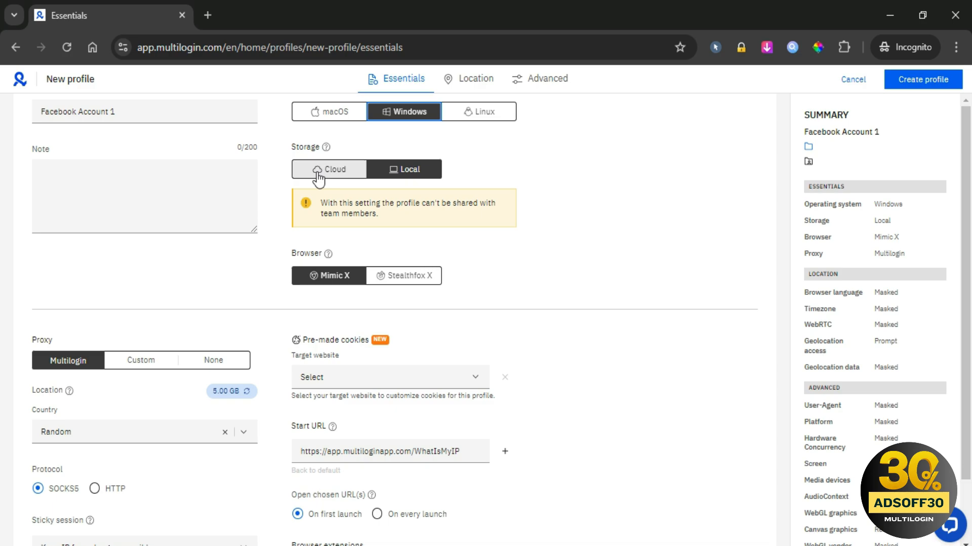
click(409, 169)
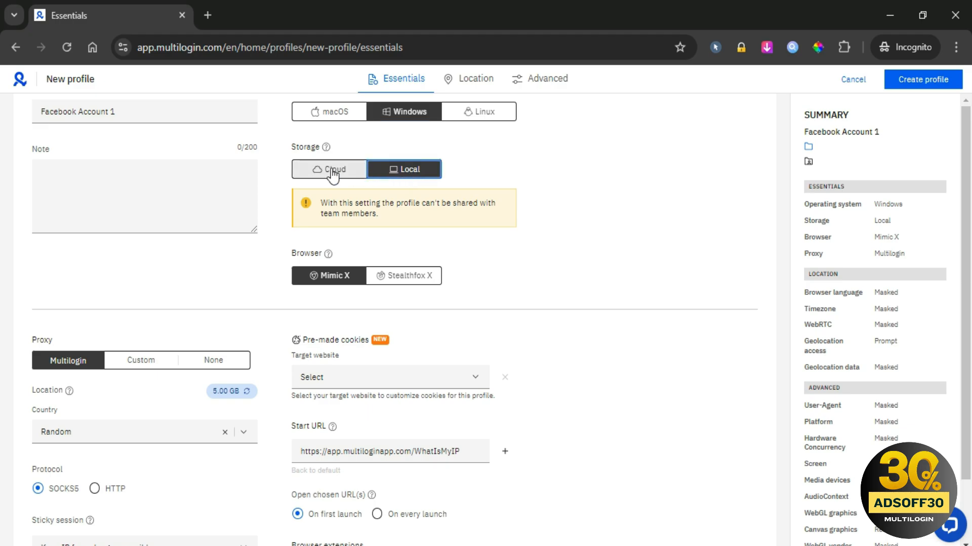
click(329, 169)
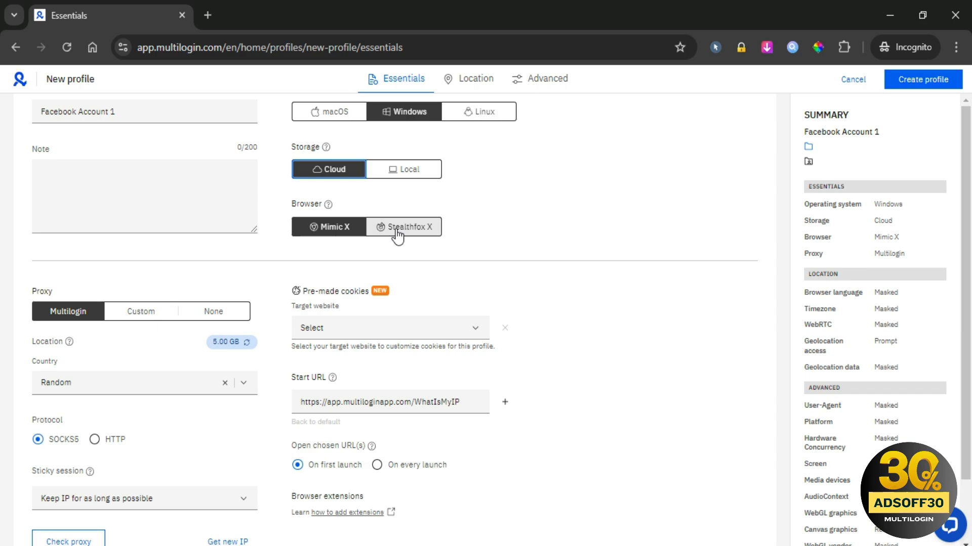
click(328, 227)
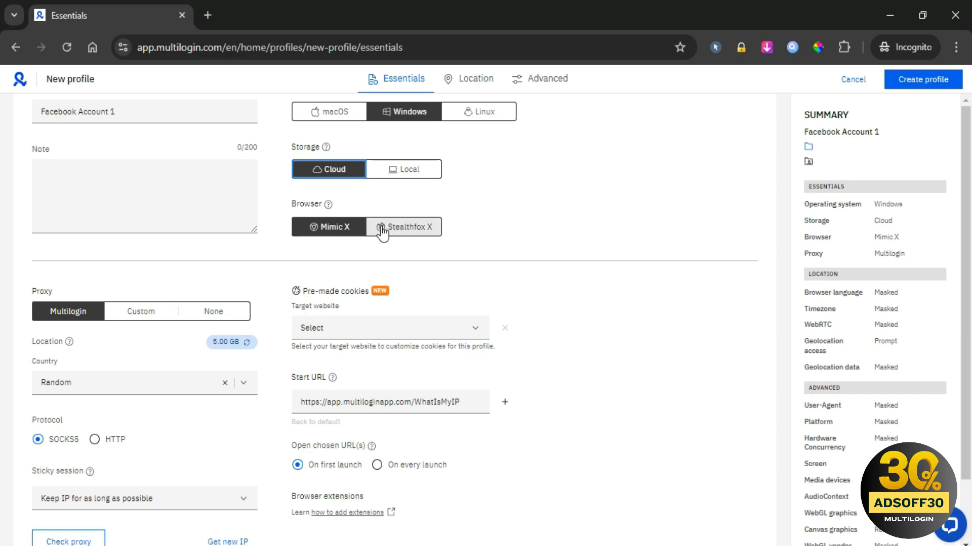
click(328, 226)
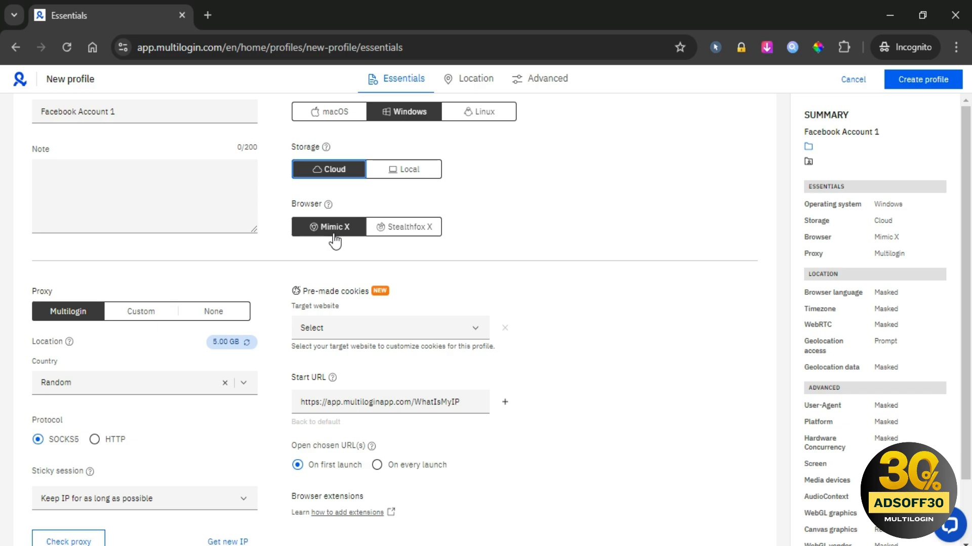
click(403, 226)
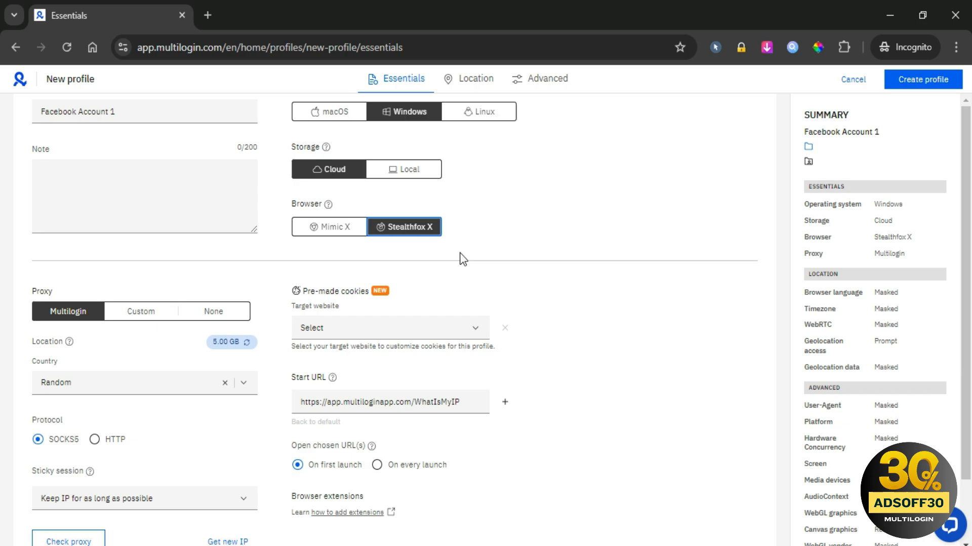
mouse_move(402, 252)
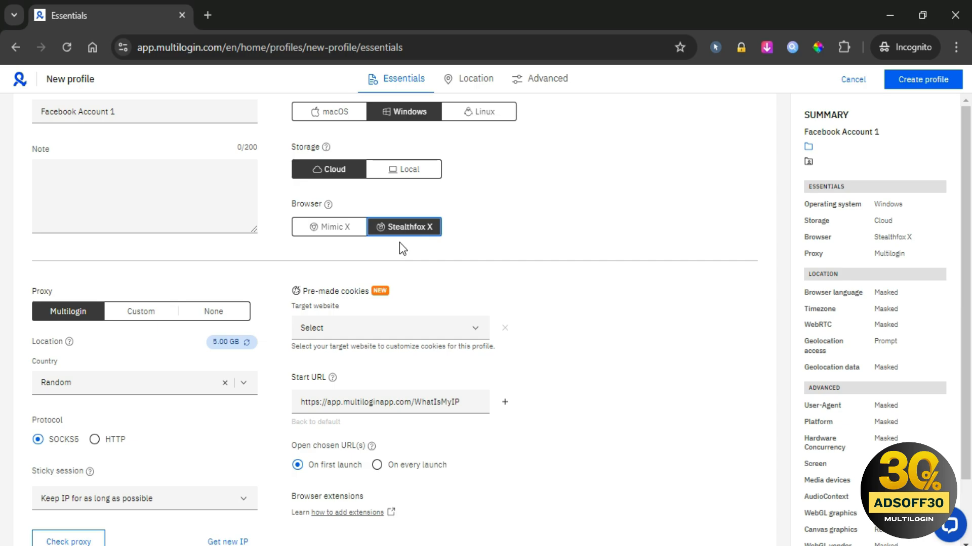
- Set the proxy to United States, Alaska, keeping the IP as long as possible
scroll(down, 3)
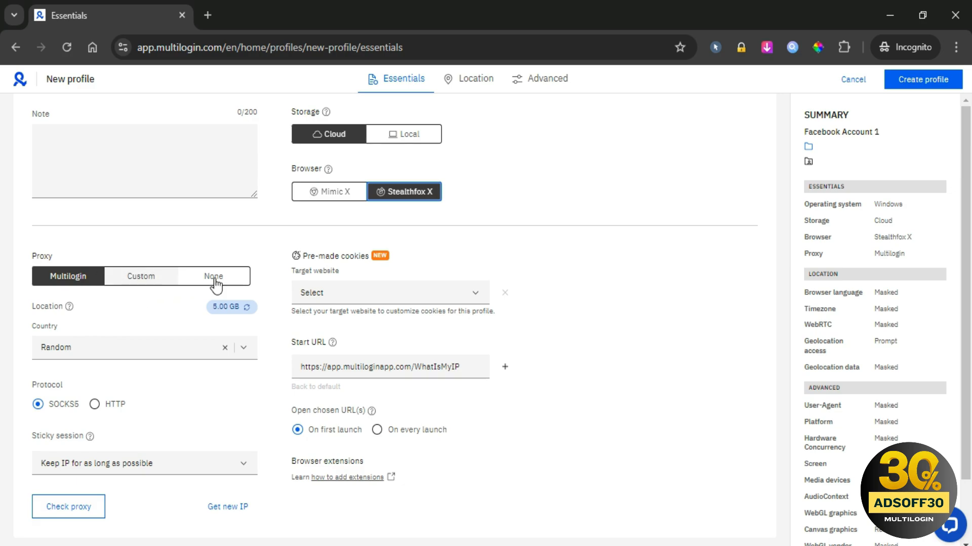
click(67, 276)
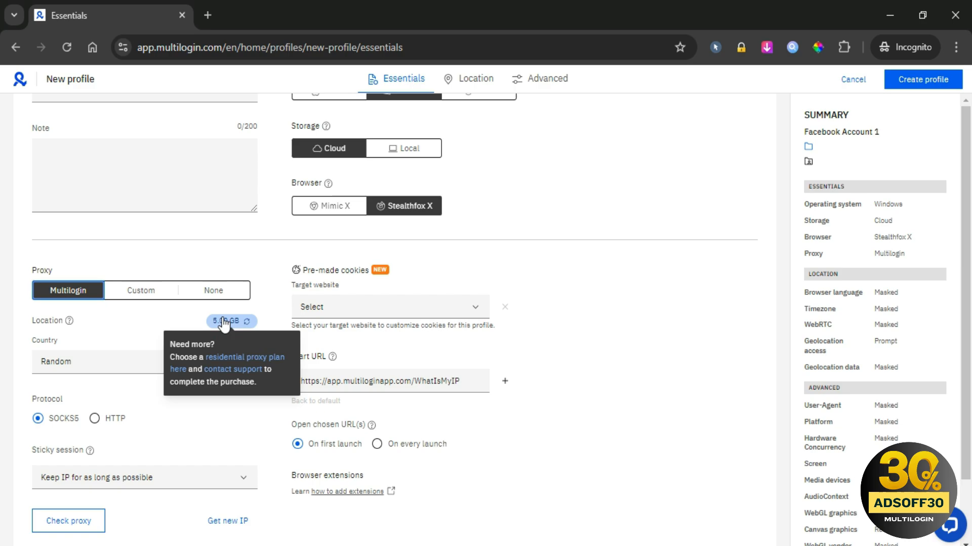
mouse_move(67, 352)
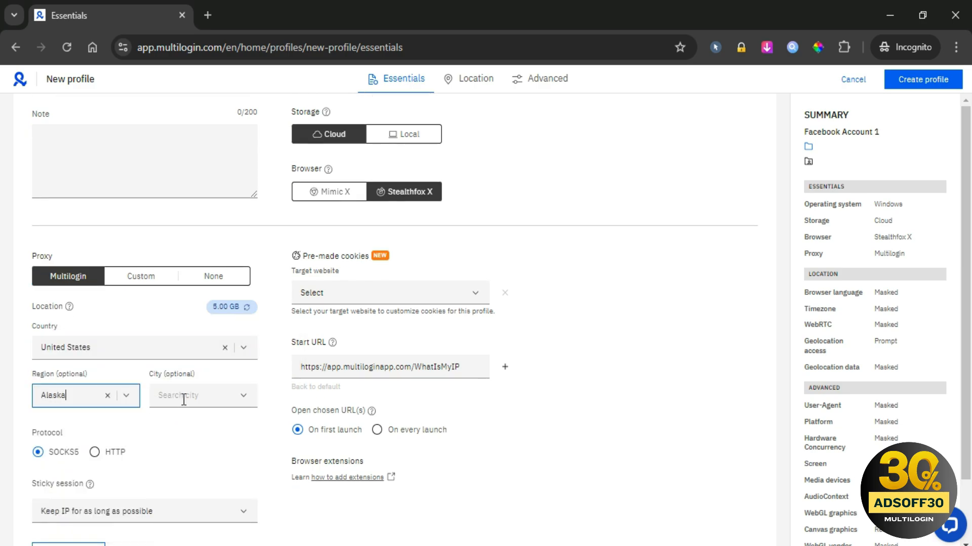
click(201, 395)
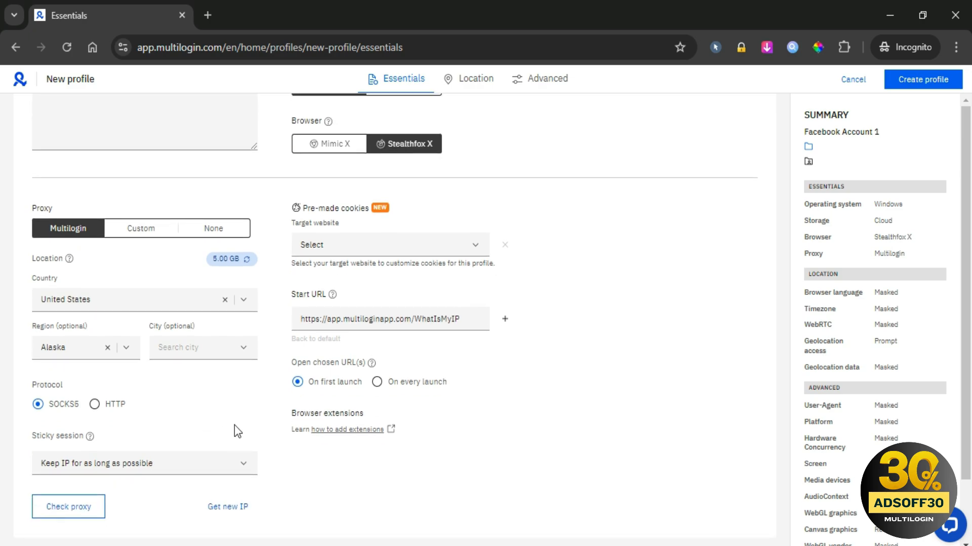
click(144, 463)
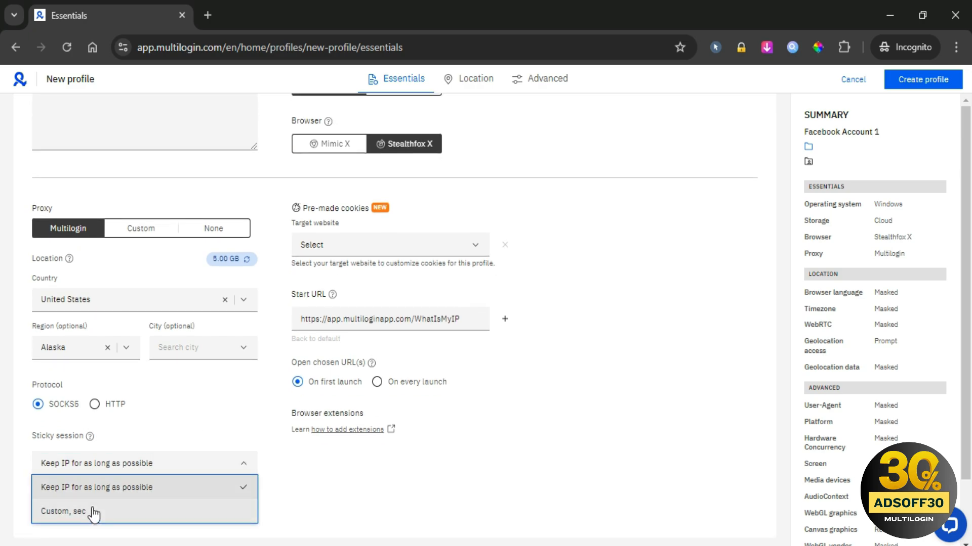
click(93, 487)
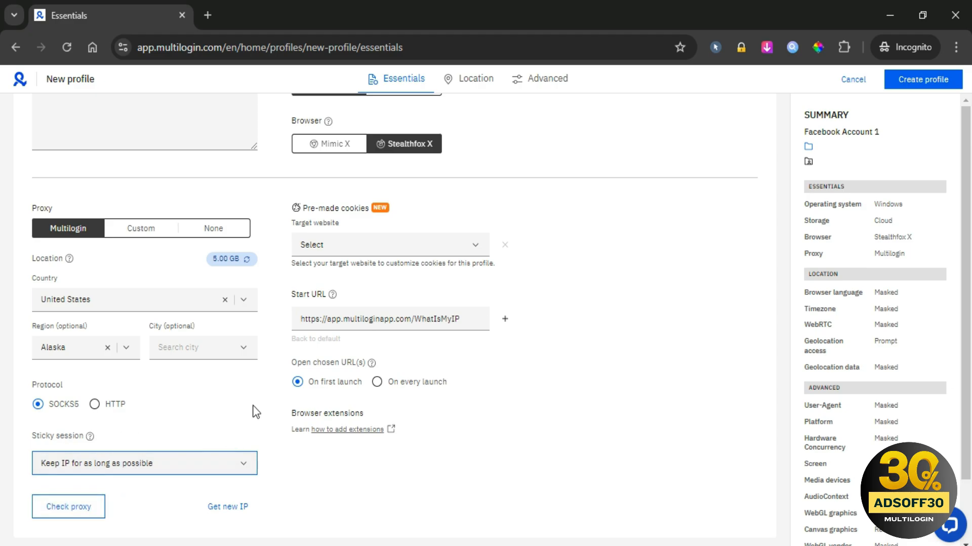
click(475, 79)
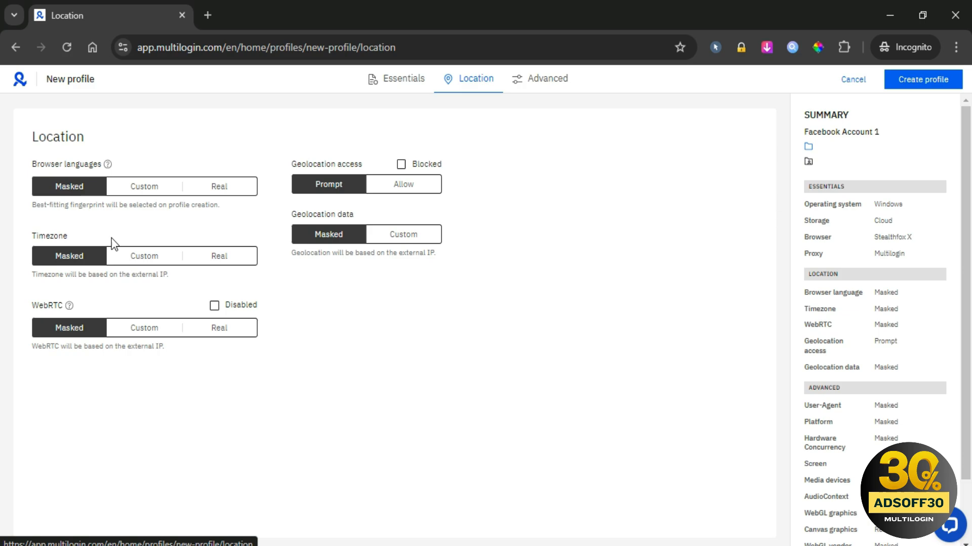
mouse_move(127, 260)
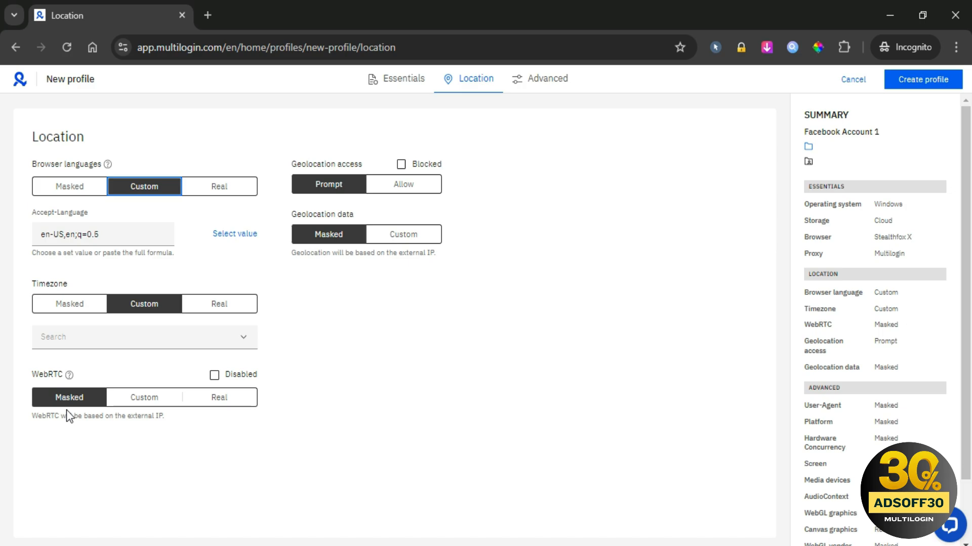
- Make WebRTC and geolocation data custom, leaving geolocation access on Prompt
click(143, 397)
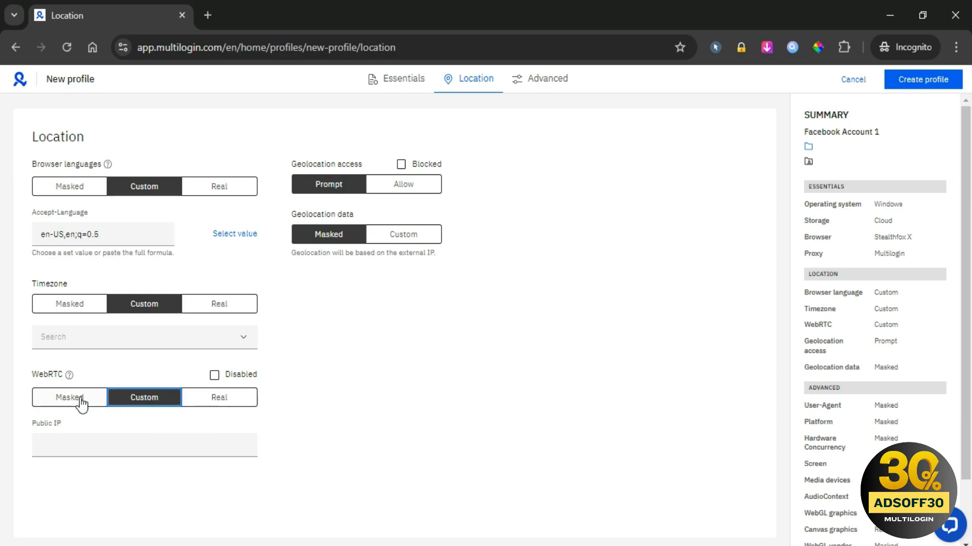
click(401, 184)
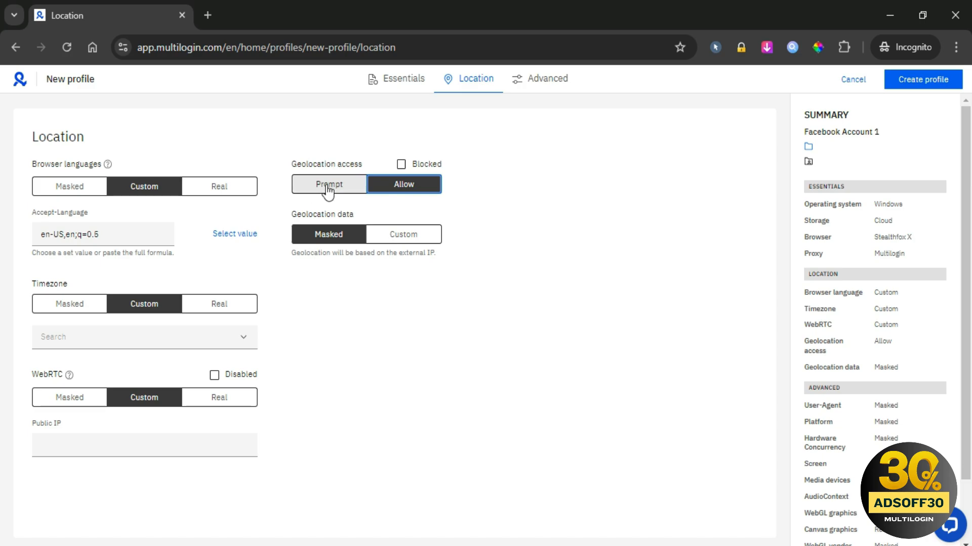
click(329, 184)
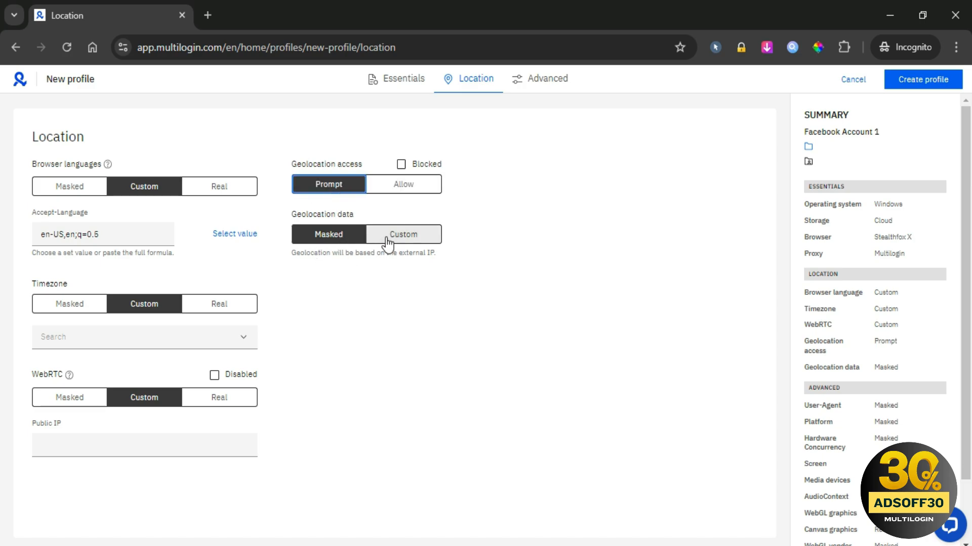
click(403, 234)
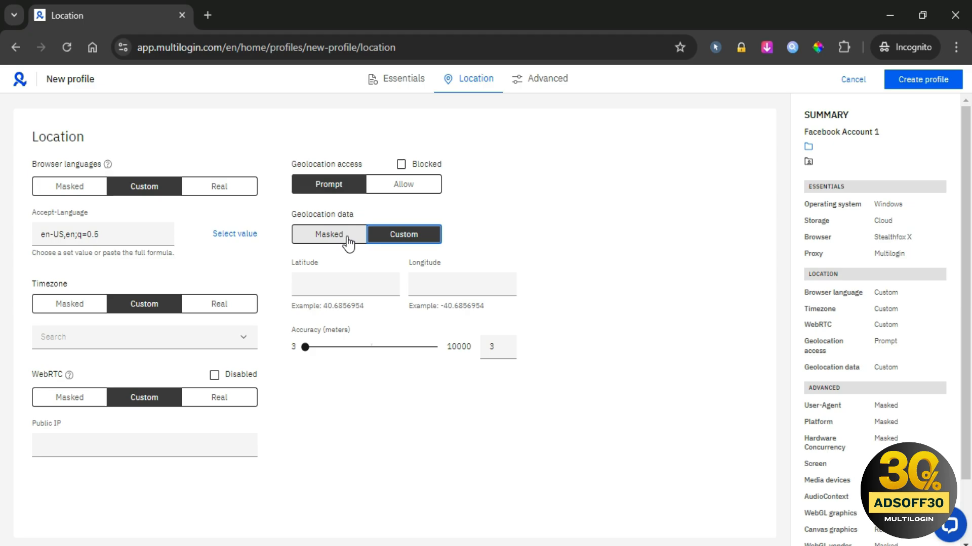
click(547, 78)
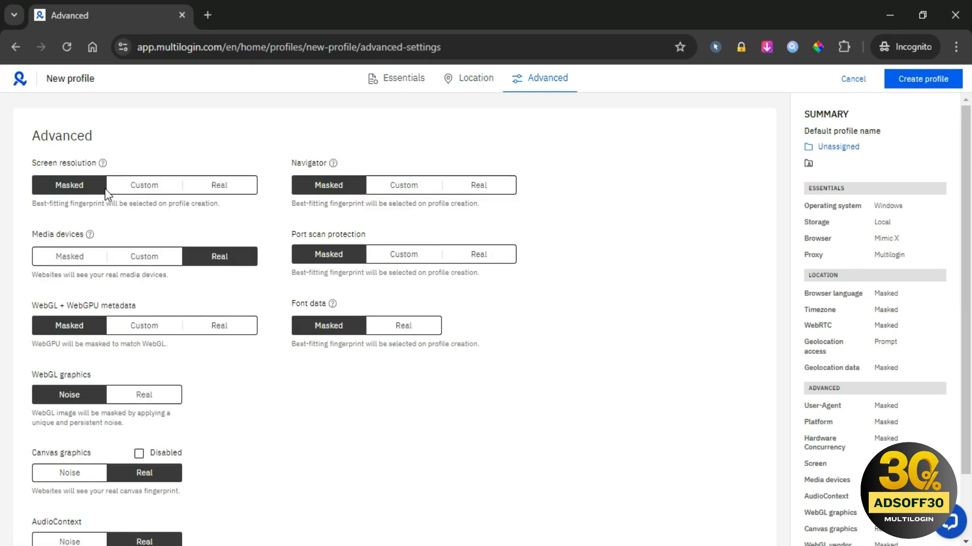
- Switch screen resolution to Custom and choose 1440x900
click(143, 184)
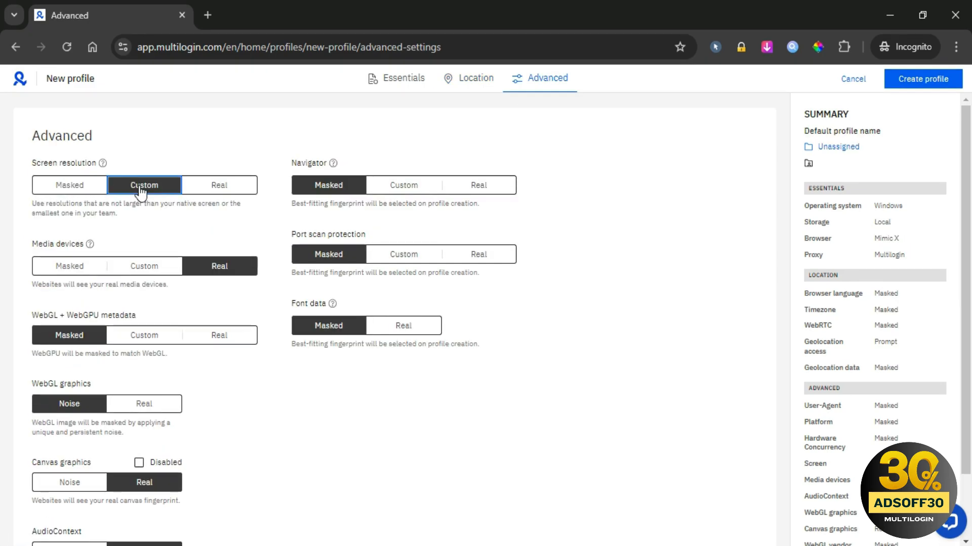
click(144, 185)
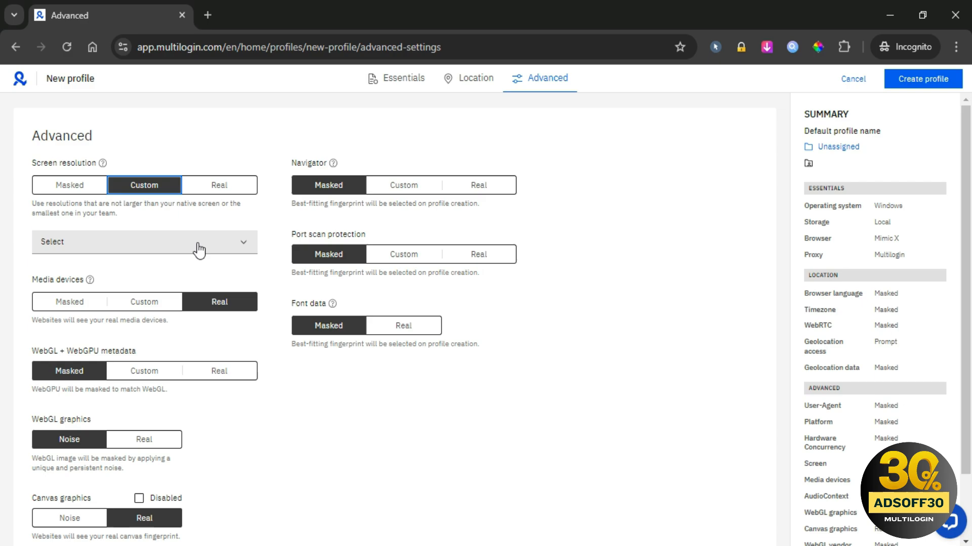
click(143, 242)
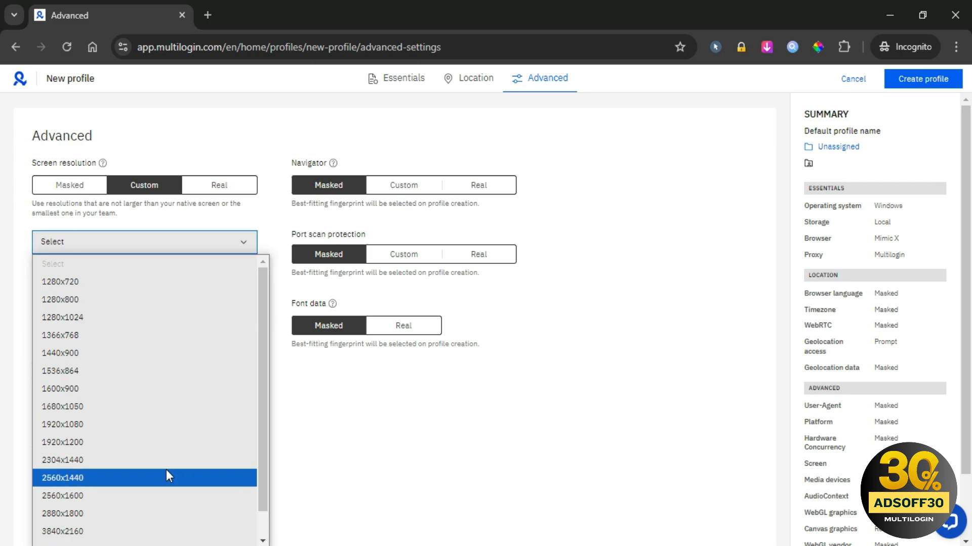
click(60, 335)
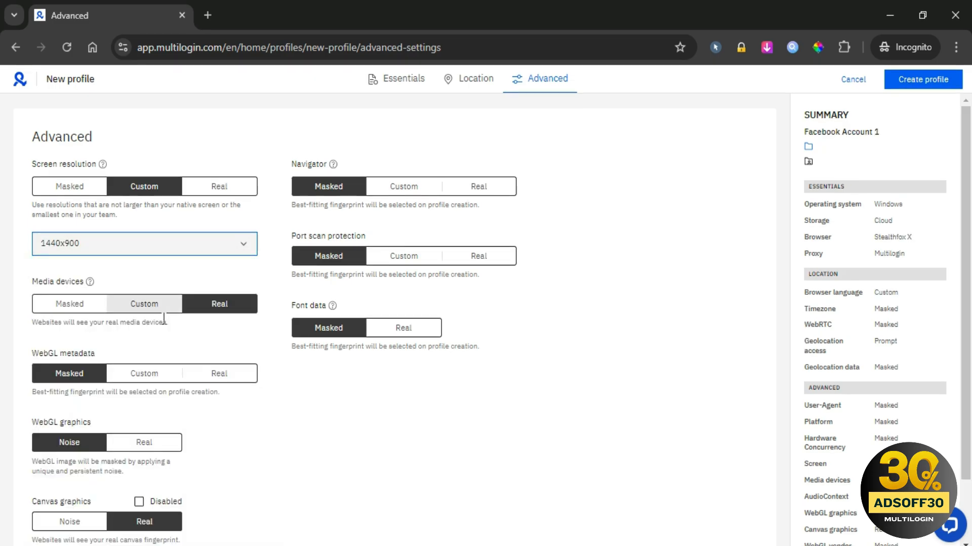
- Set media devices to custom with 1 video input, 2 audio inputs, 2 audio outputs
scroll(down, 3)
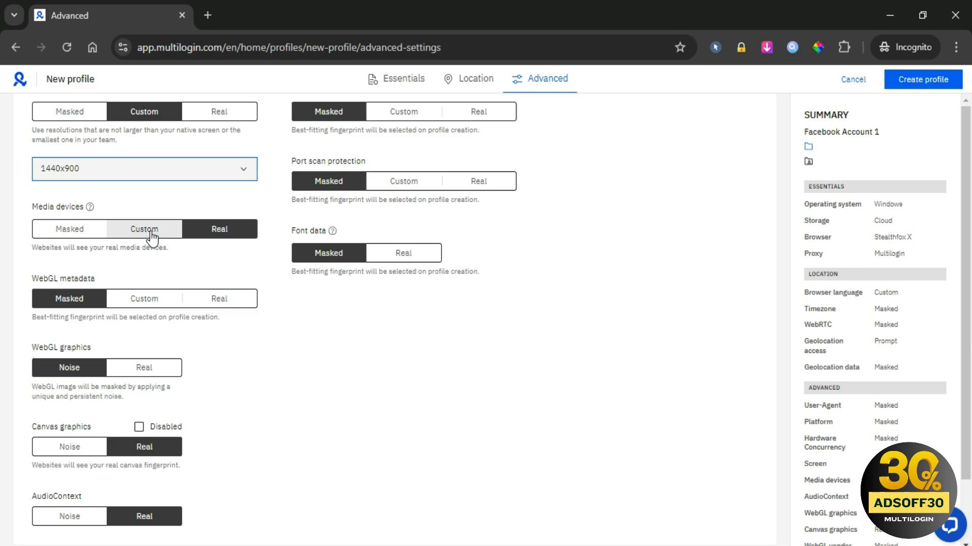
click(143, 228)
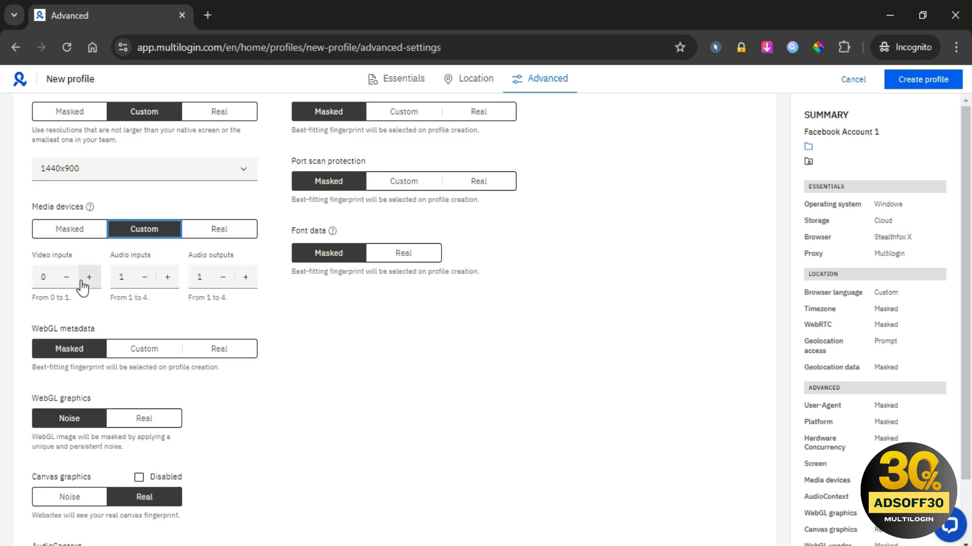
click(88, 277)
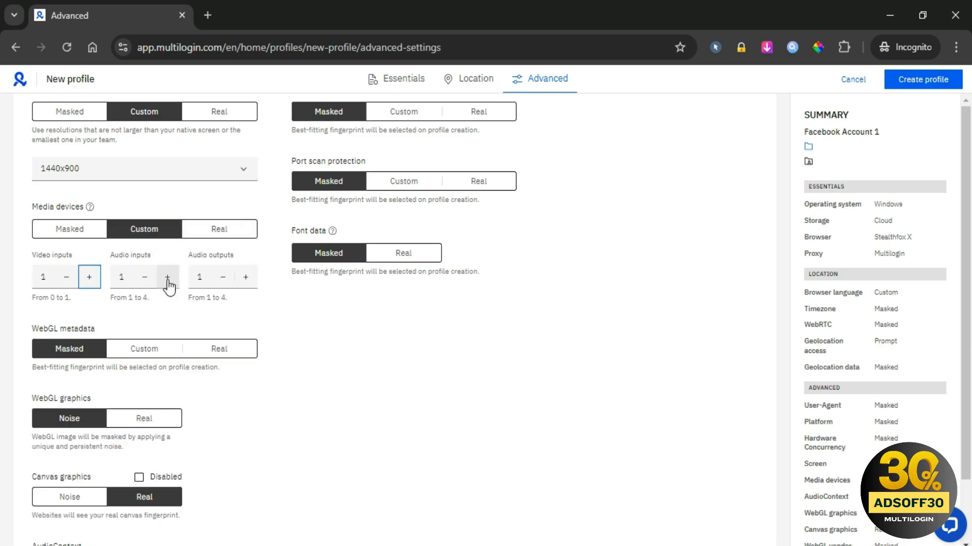
click(166, 277)
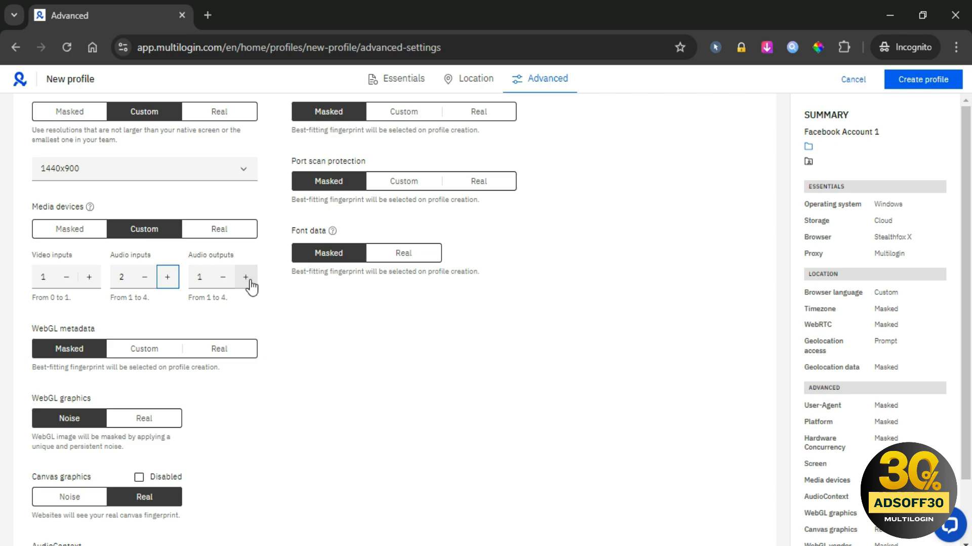
click(245, 277)
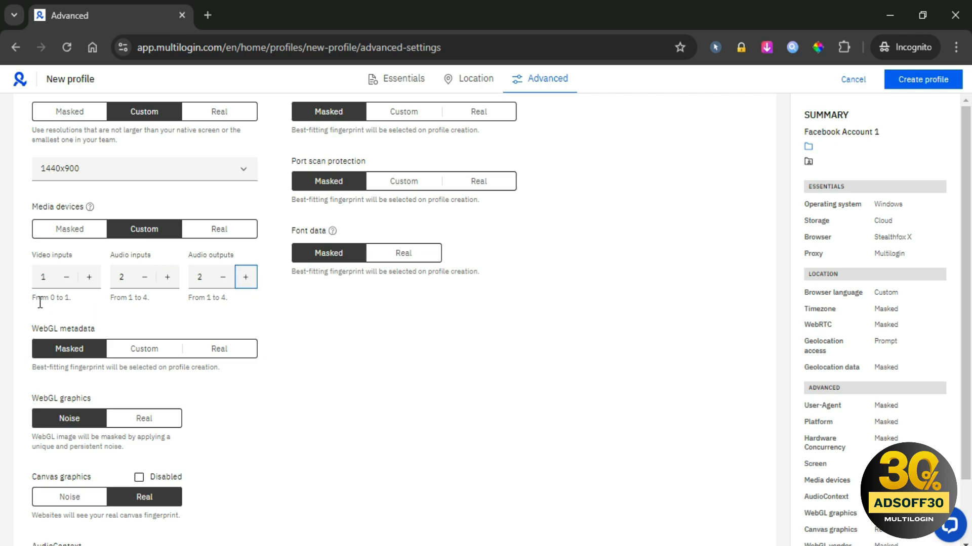
- Set WebGL metadata to real values
scroll(down, 3)
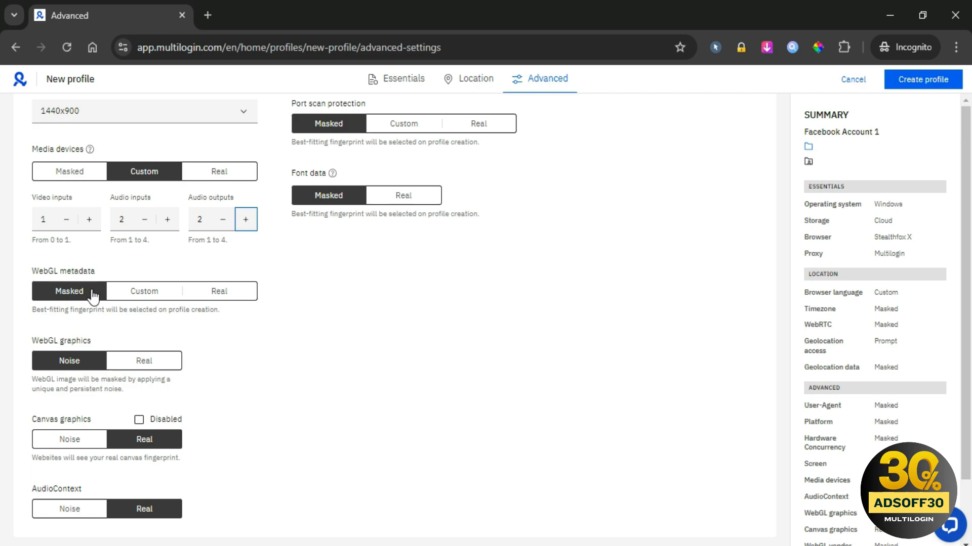
click(143, 292)
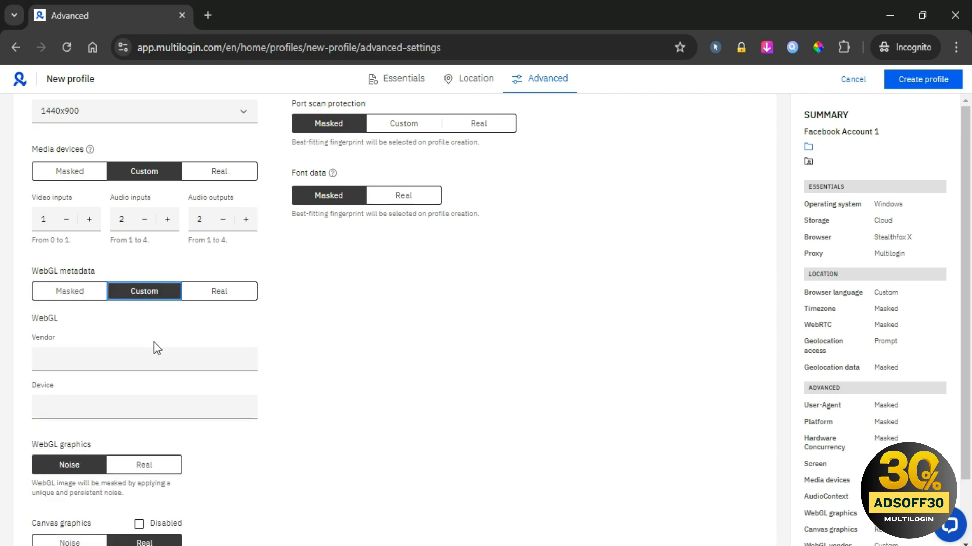
click(218, 292)
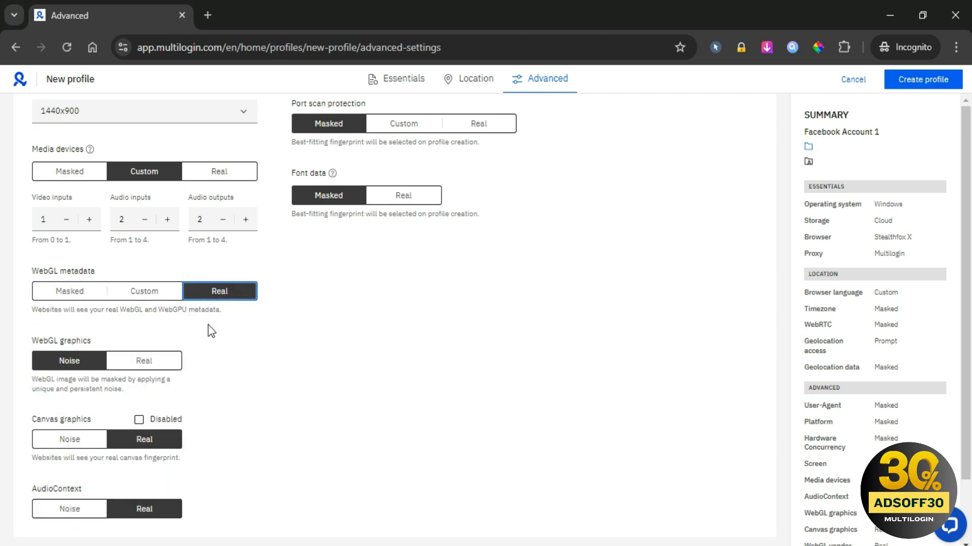
mouse_move(190, 326)
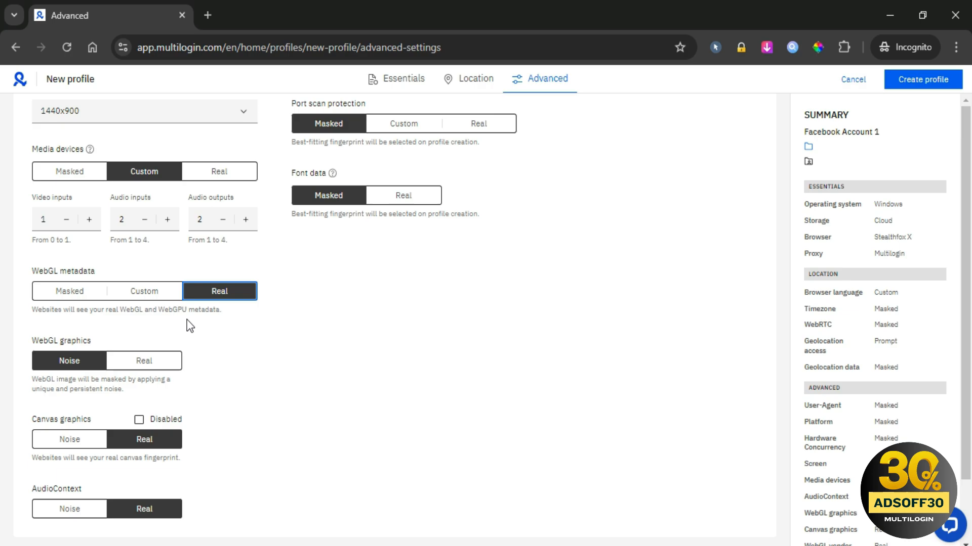
mouse_move(212, 325)
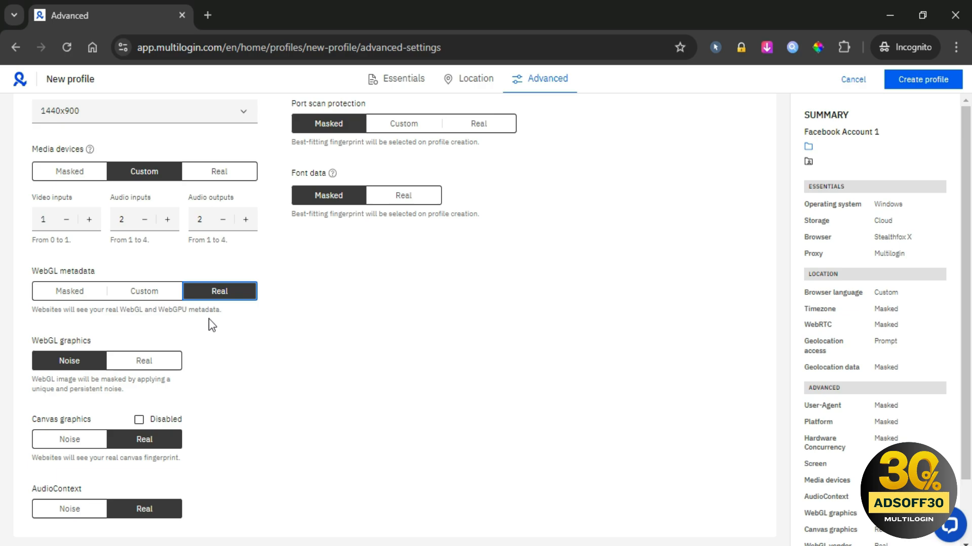
mouse_move(205, 327)
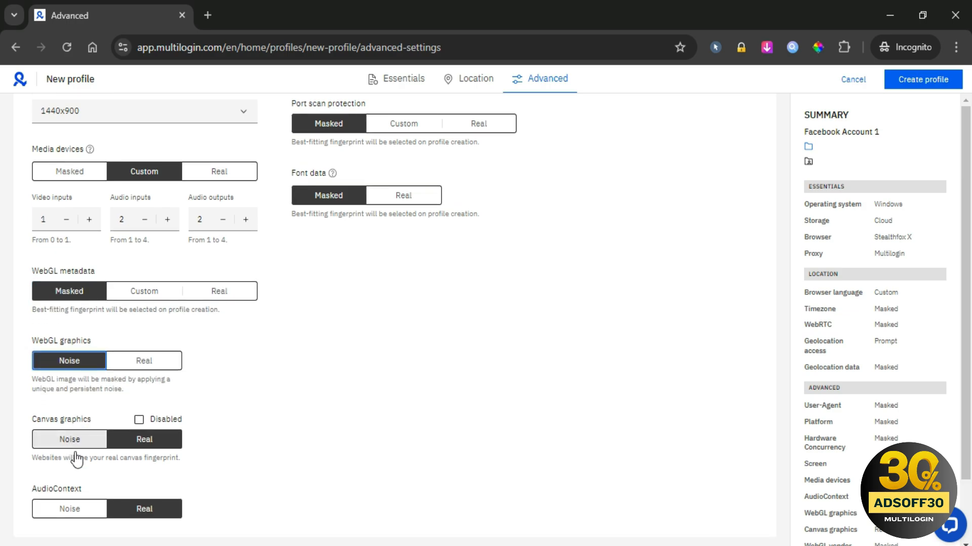
- Add canvas noise and switch navigator and port scan protection to real values
click(69, 439)
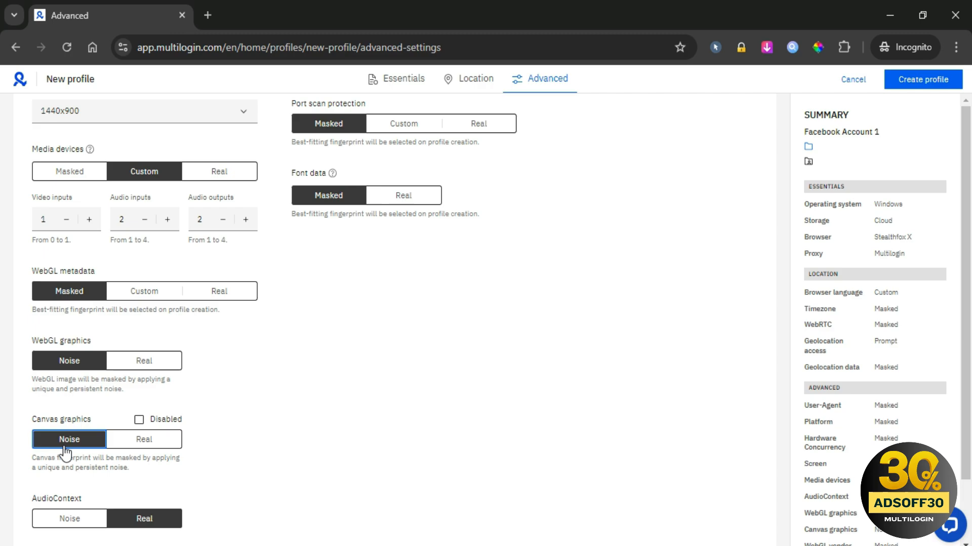
mouse_move(86, 469)
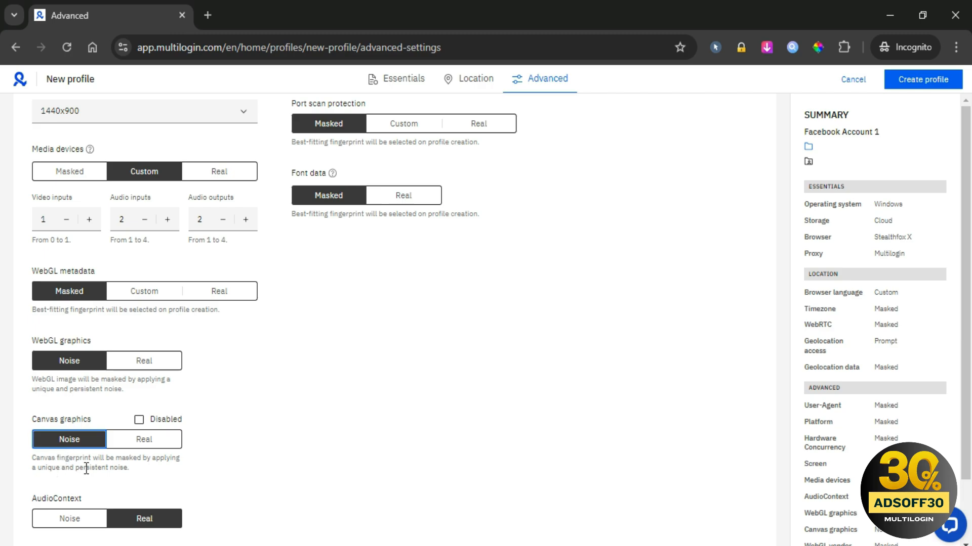
mouse_move(78, 491)
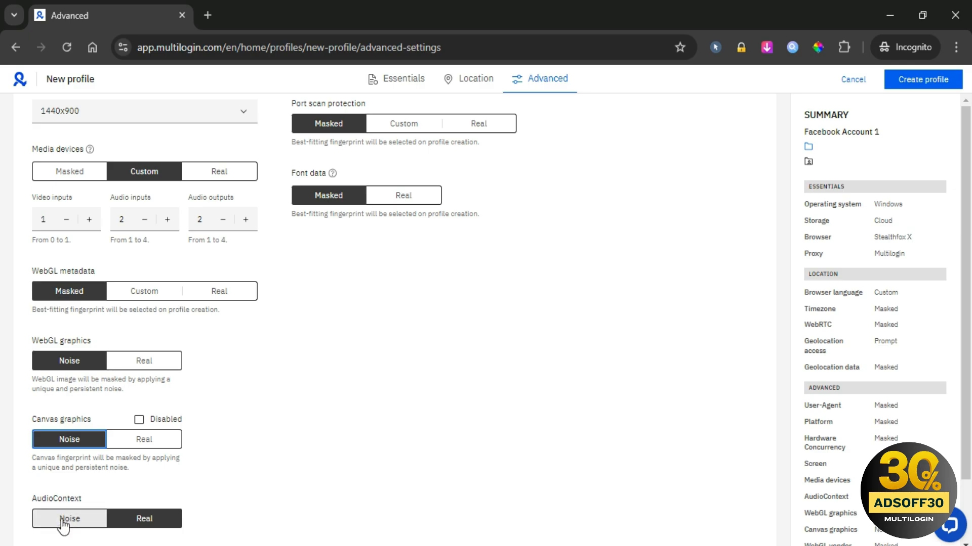
click(144, 519)
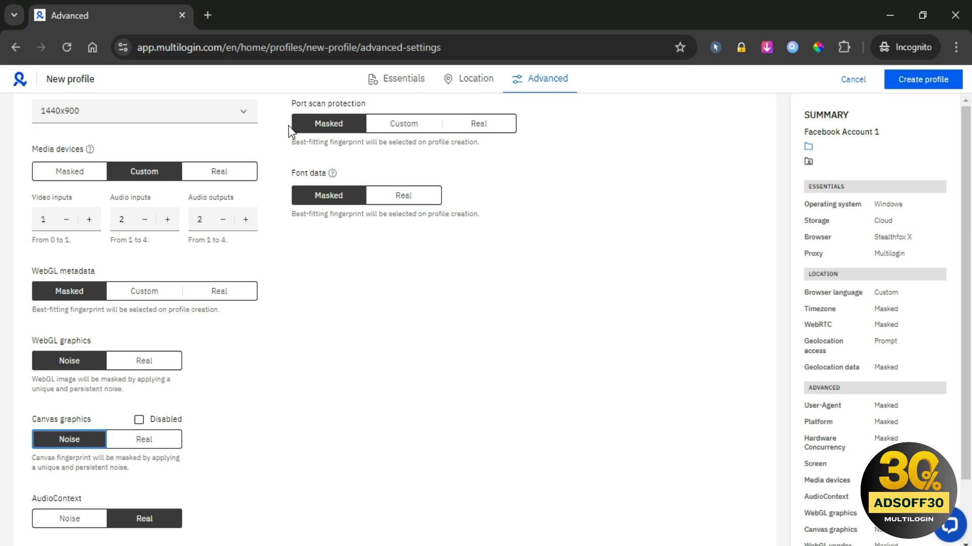
scroll(up, 3)
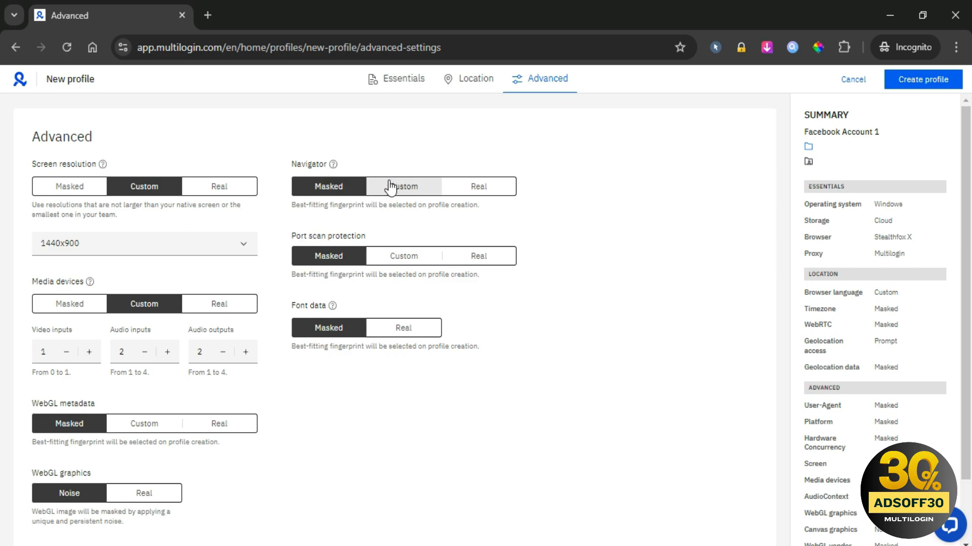
click(477, 256)
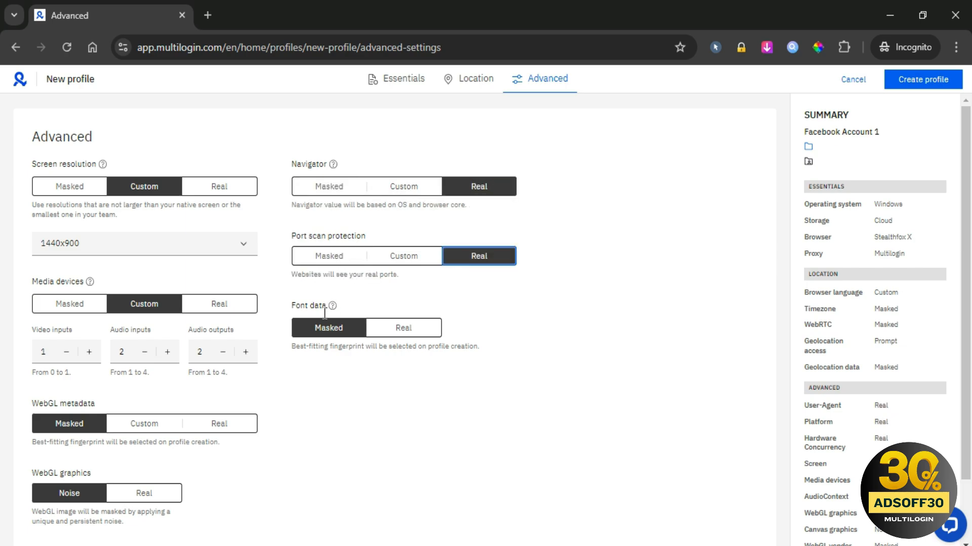
click(403, 327)
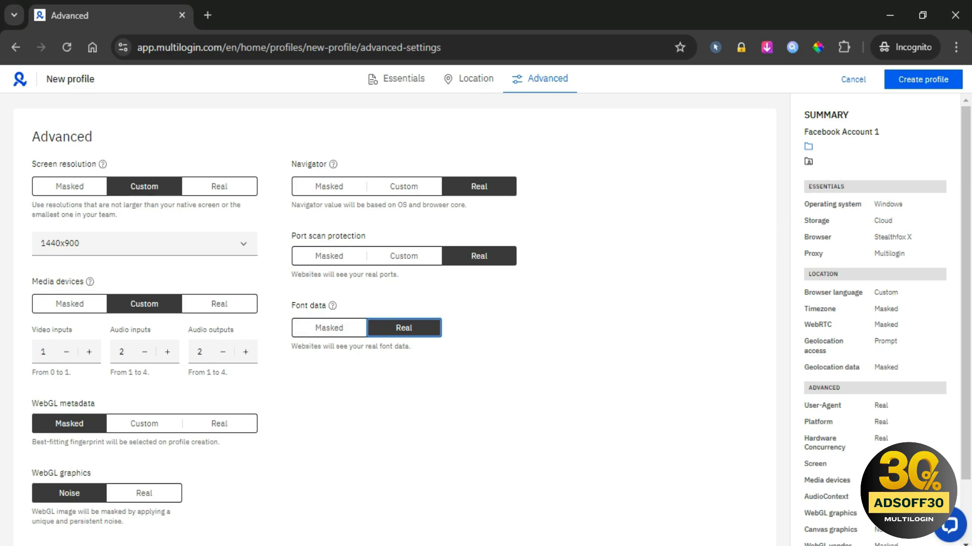
- Create the 'Facebook Account 1' profile with the configured settings
scroll(down, 3)
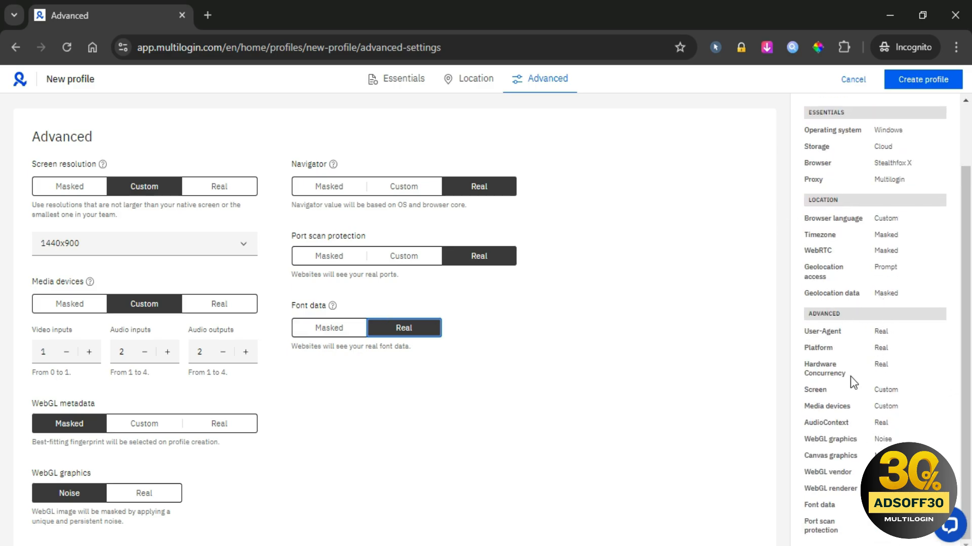
mouse_move(846, 408)
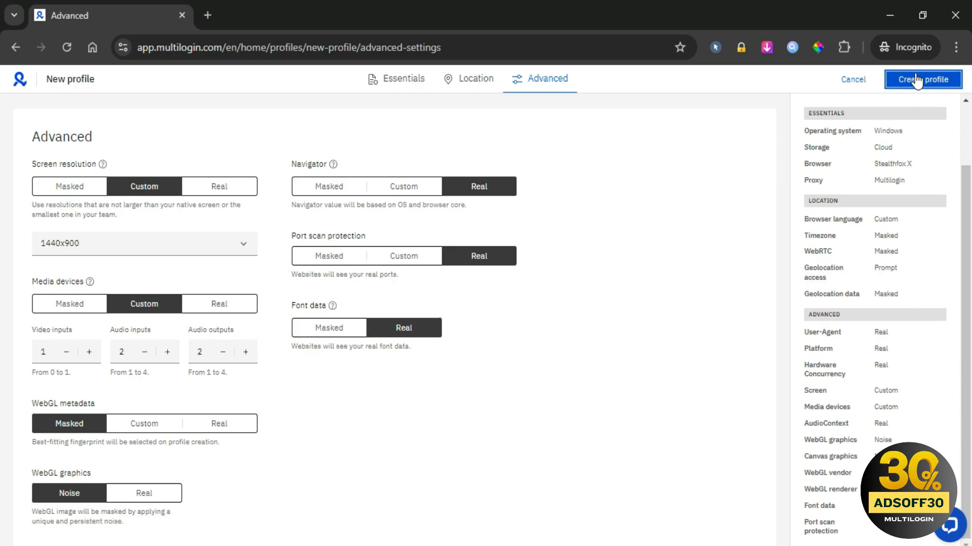
click(923, 79)
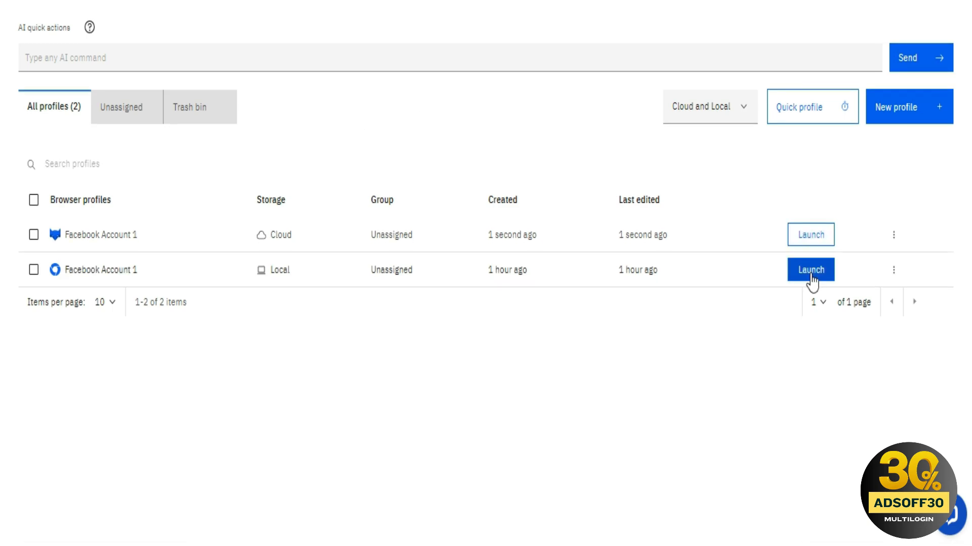
- Launch 'Facebook Account 1' and scroll the ebay.fr homepage
click(810, 270)
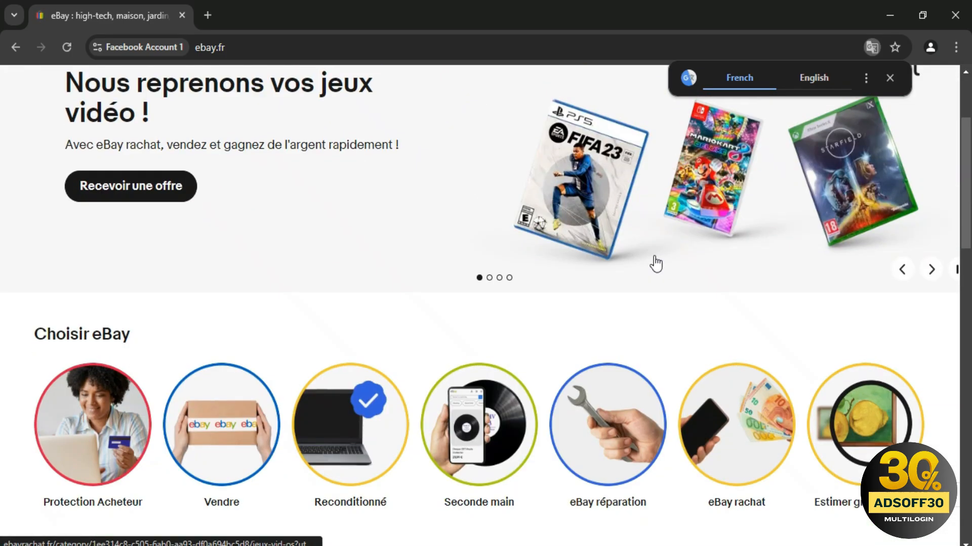
scroll(up, 3)
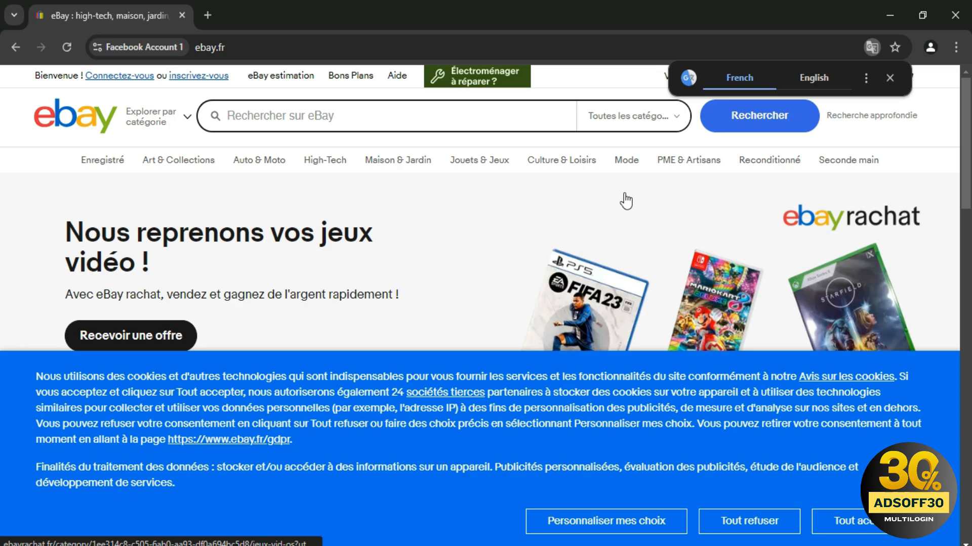